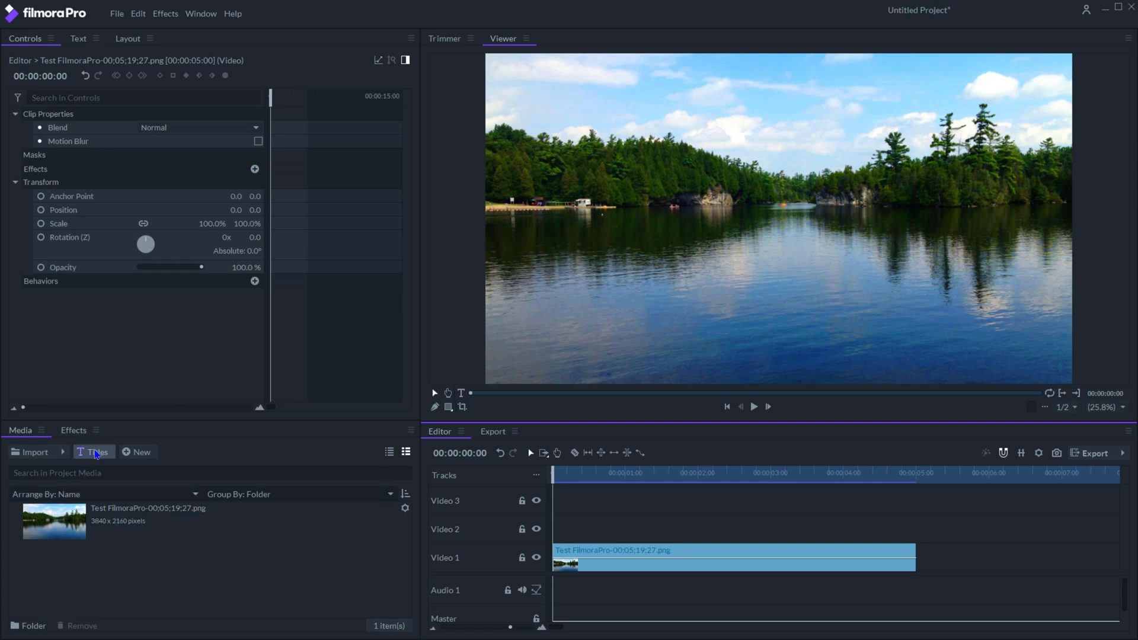
Drop the Lorem ipsum Title 41 clip onto Video 2 above the lake photo
{"action": "left_click", "coordinate": [93, 452]}
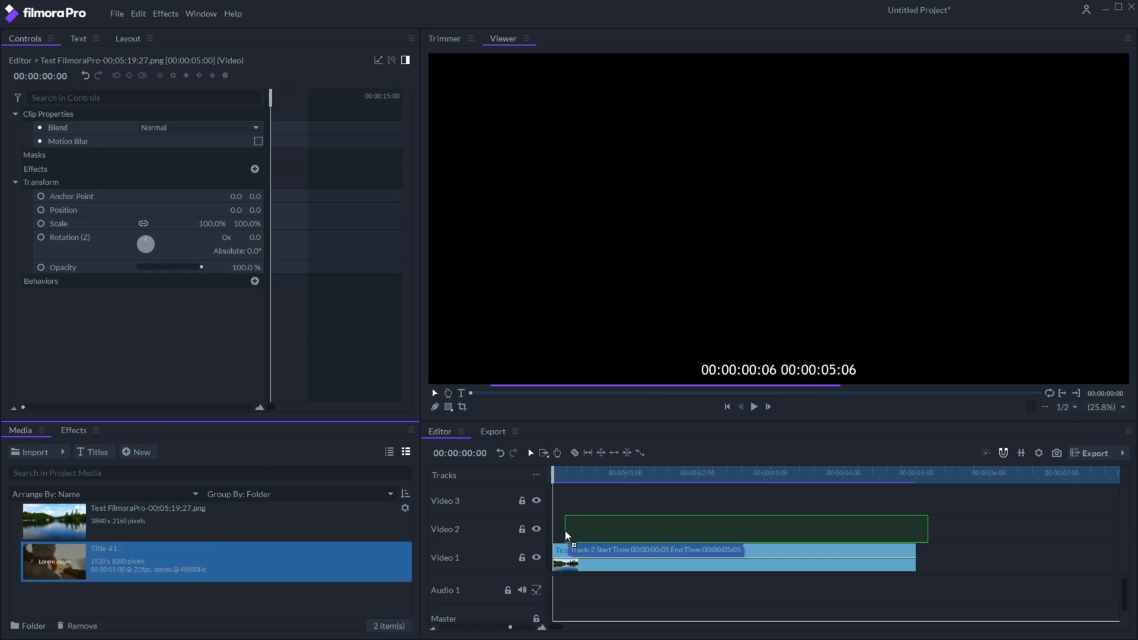
{"action": "left_click", "coordinate": [733, 528]}
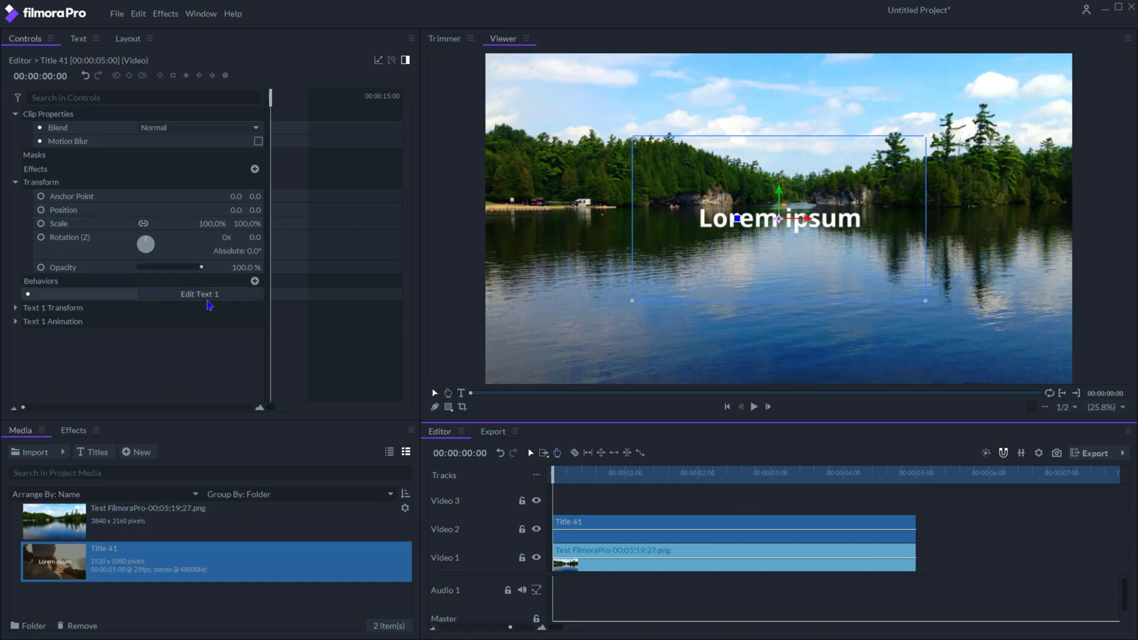
Retype the title as 'Summer Lake' and set it in Arial
{"action": "double_click", "coordinate": [779, 218]}
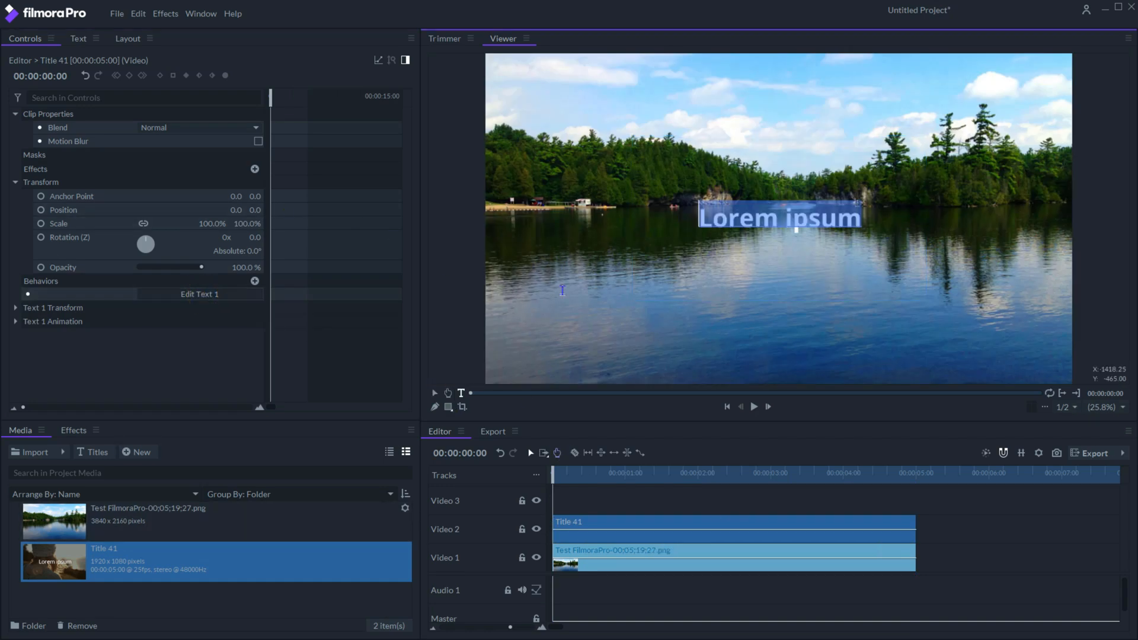
{"action": "type", "text": "Summer Lake"}
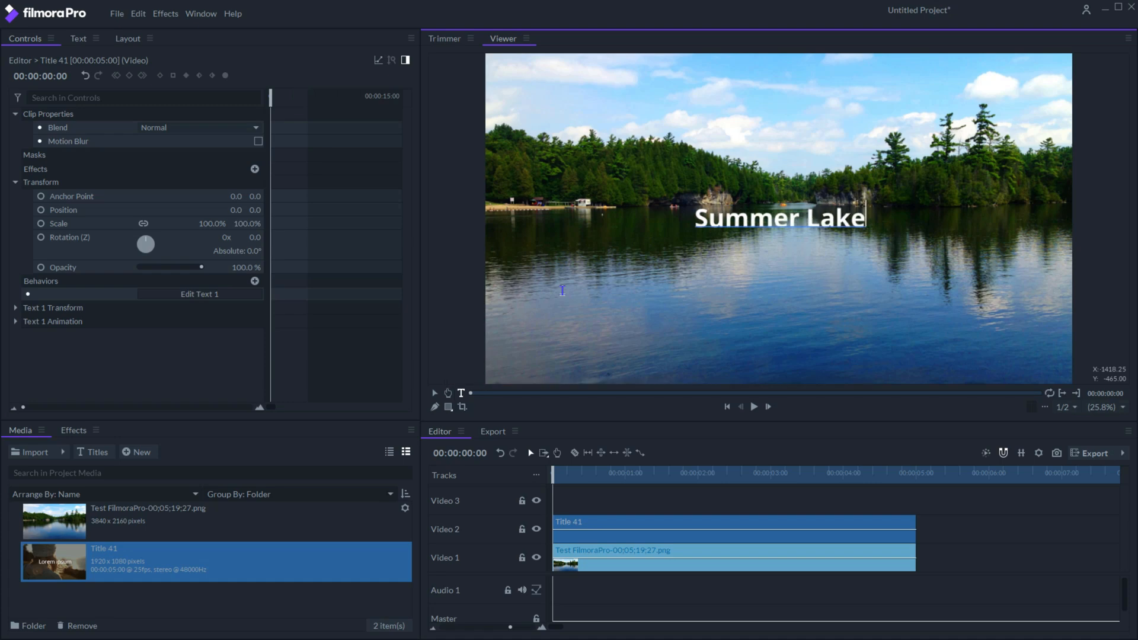
{"action": "left_click", "coordinate": [78, 38]}
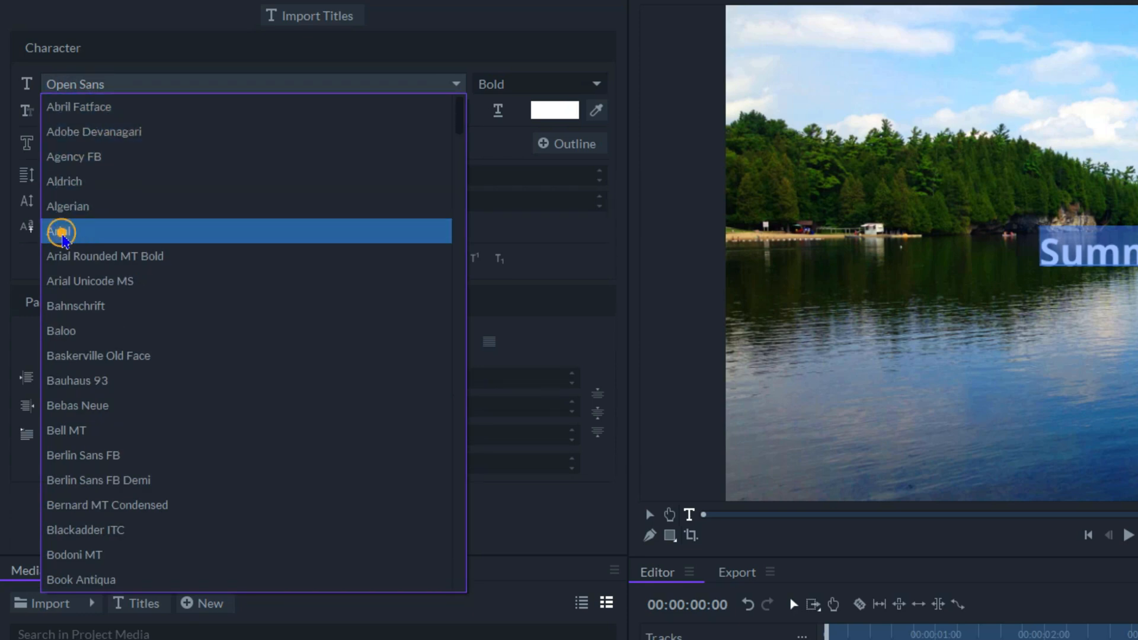
{"action": "left_click", "coordinate": [61, 231]}
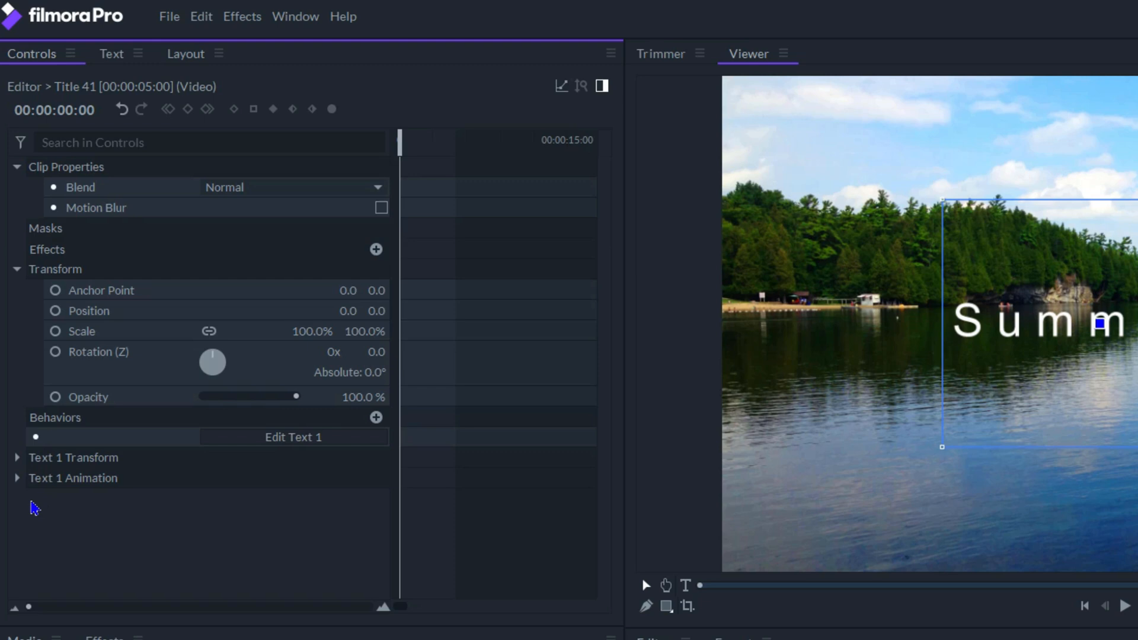
Apply the Up Dir Insert text animation with reveal length 0
{"action": "left_click", "coordinate": [16, 478]}
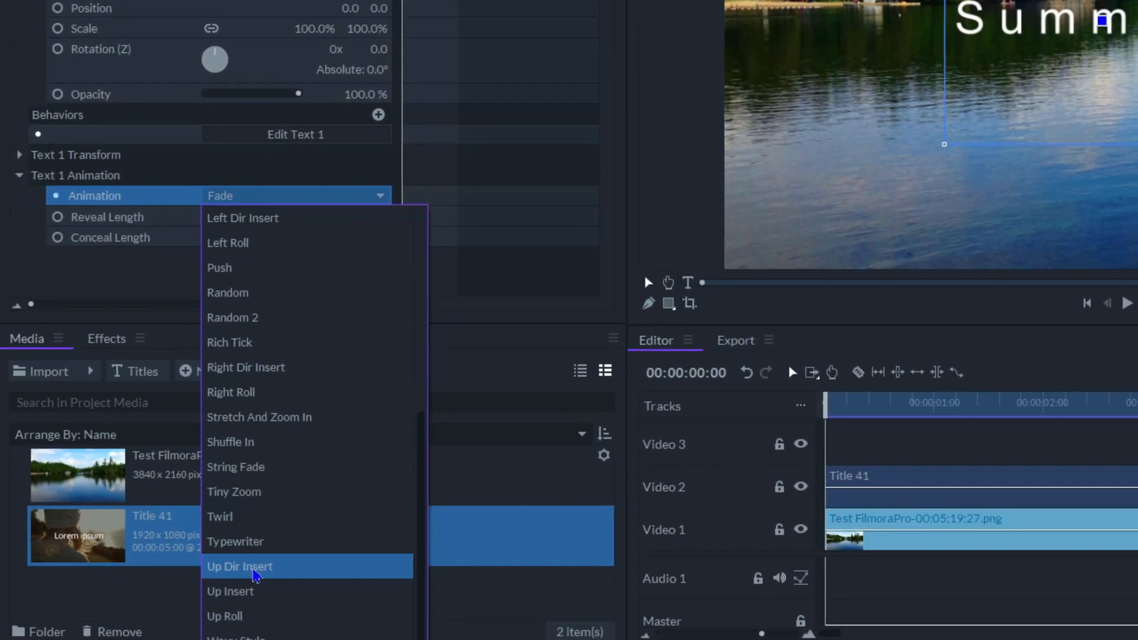
{"action": "left_click", "coordinate": [239, 566]}
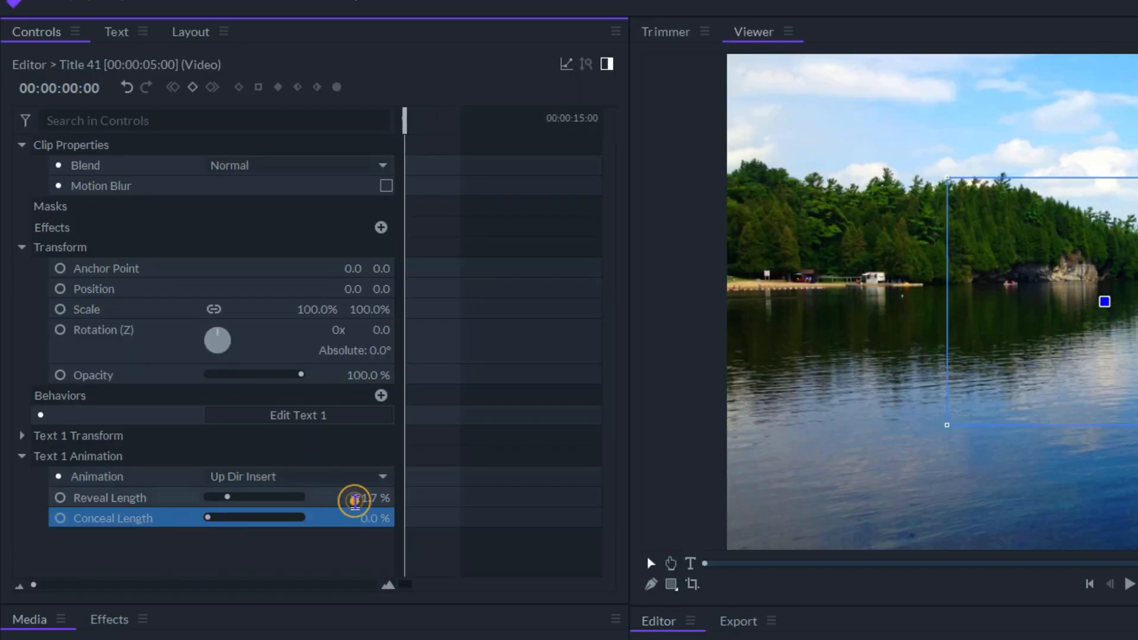
{"action": "left_click", "coordinate": [356, 497]}
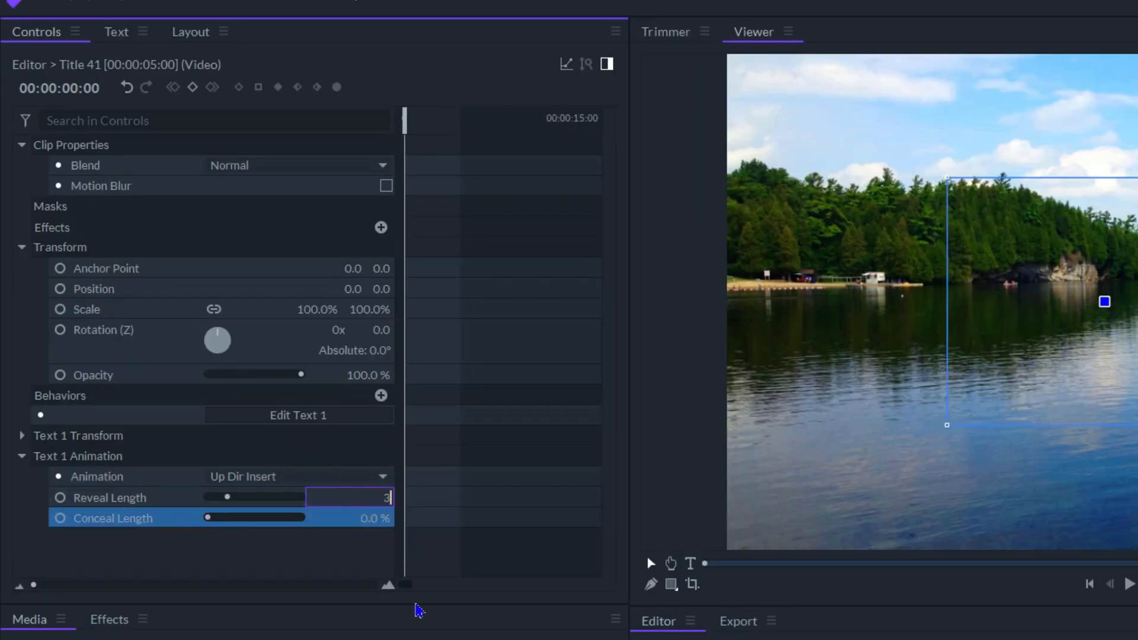
{"action": "type", "text": "0"}
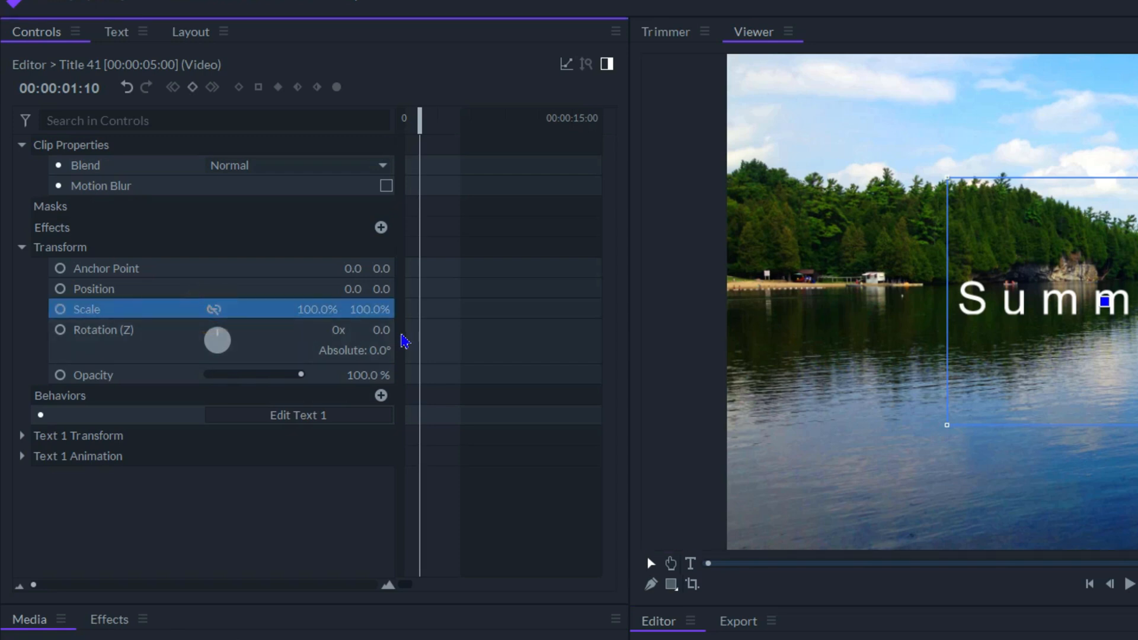
Unlink Scale and set the vertical scale to -100.0
{"action": "left_click", "coordinate": [370, 309]}
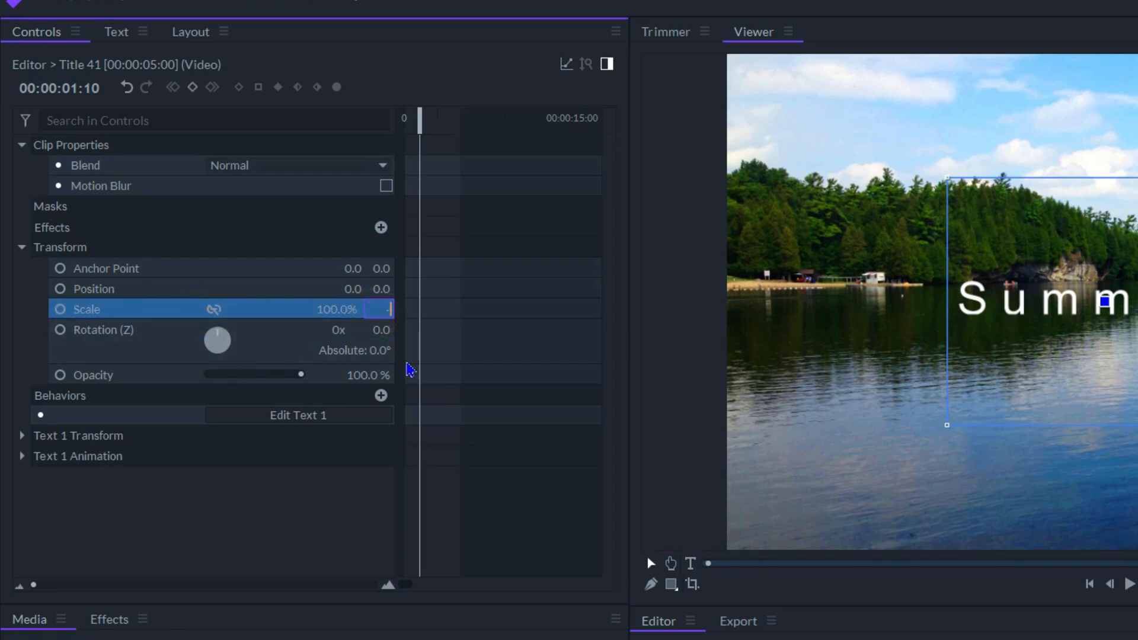
{"action": "type", "text": "-100.0%"}
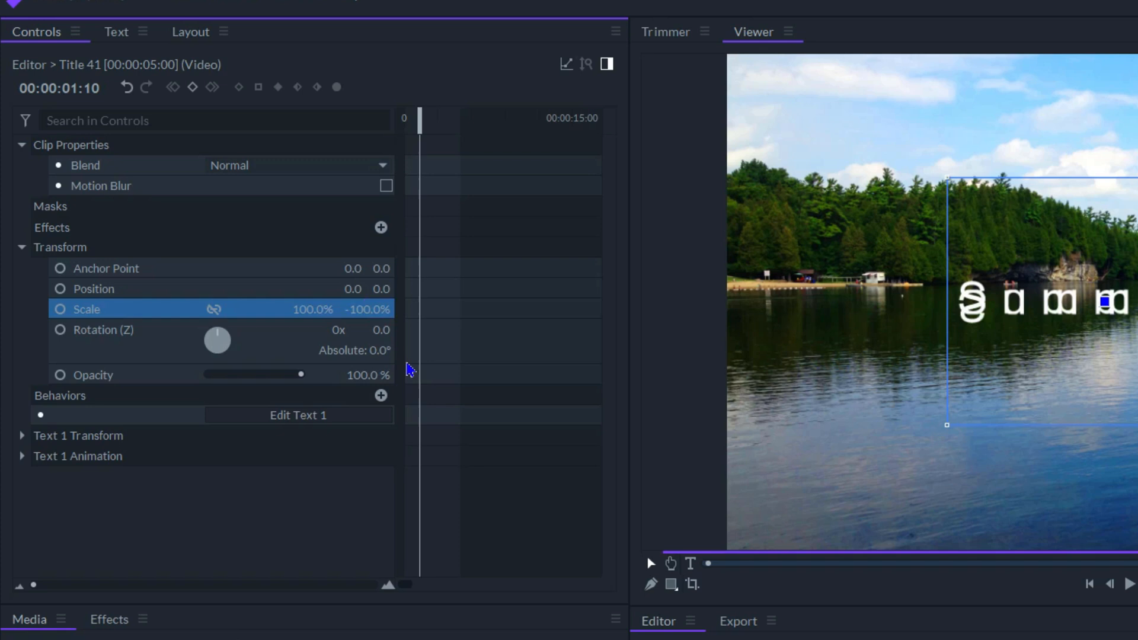
{"action": "left_click", "coordinate": [361, 375]}
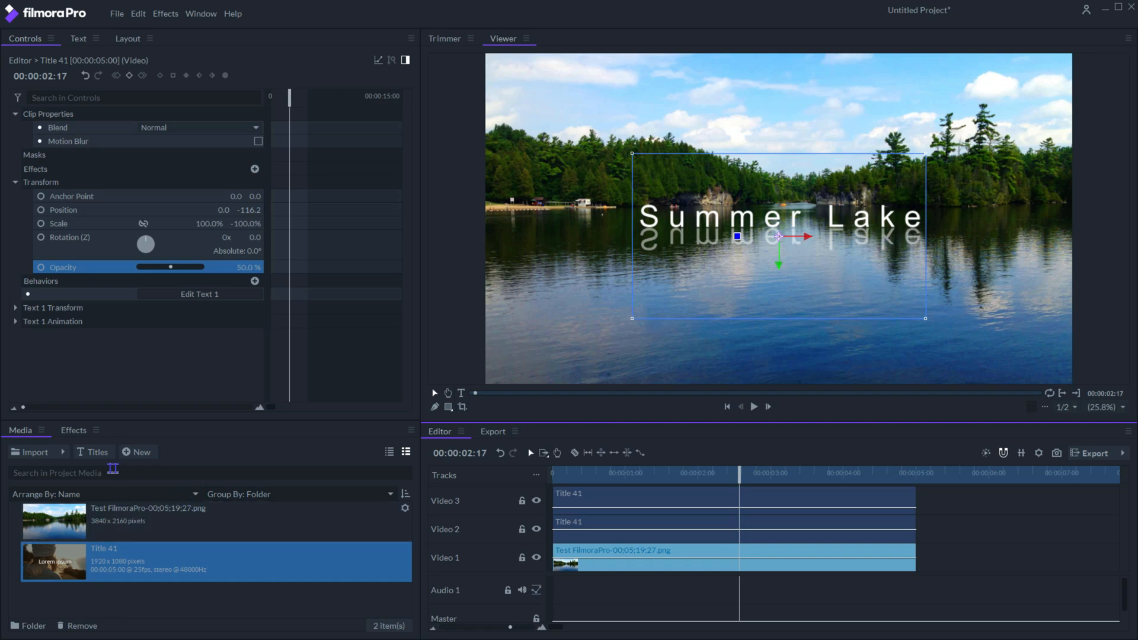
Add a 12 px Blur to the reflection copy, blurring horizontally only
{"action": "left_click", "coordinate": [72, 430]}
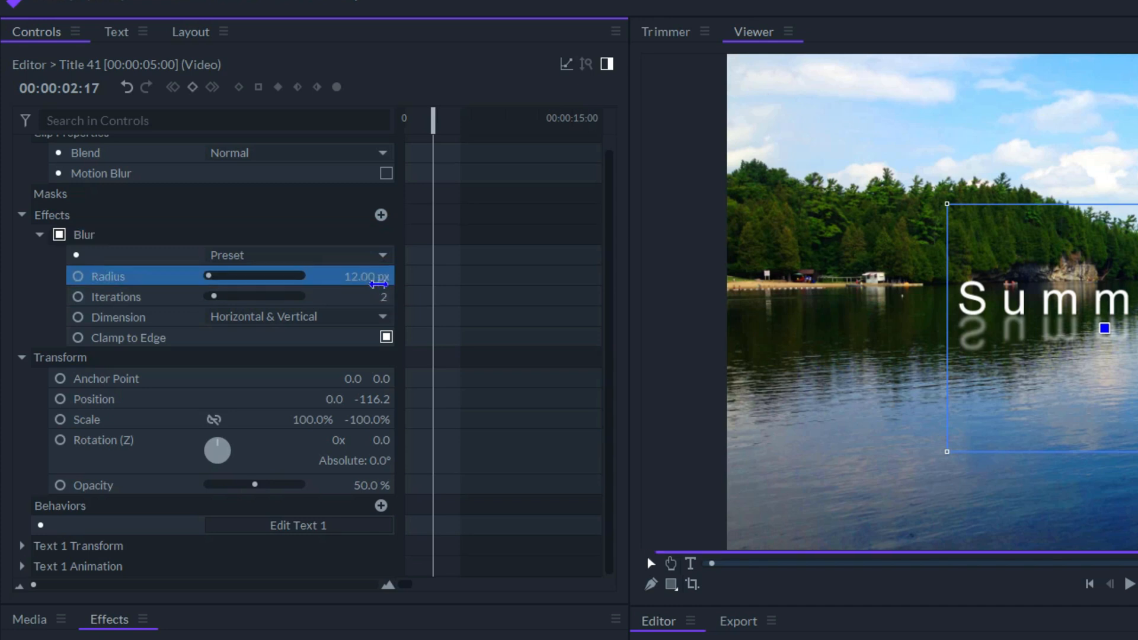
{"action": "left_click", "coordinate": [298, 316]}
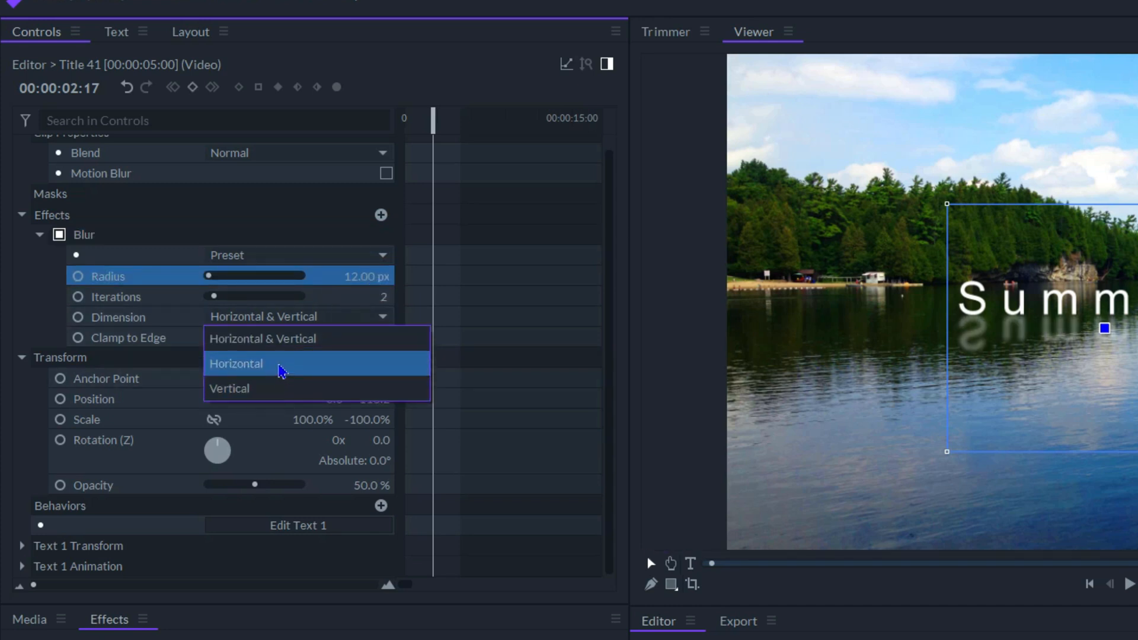
{"action": "left_click", "coordinate": [236, 364]}
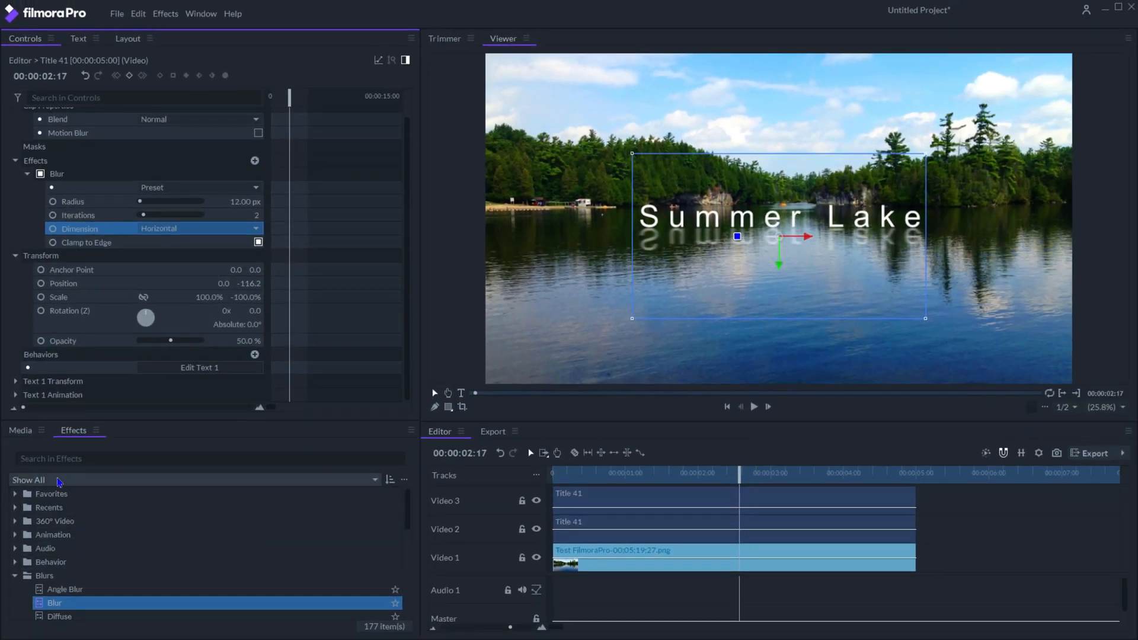
Search the effects library for 'rip' to find Pond Ripple
{"action": "type", "text": "rip"}
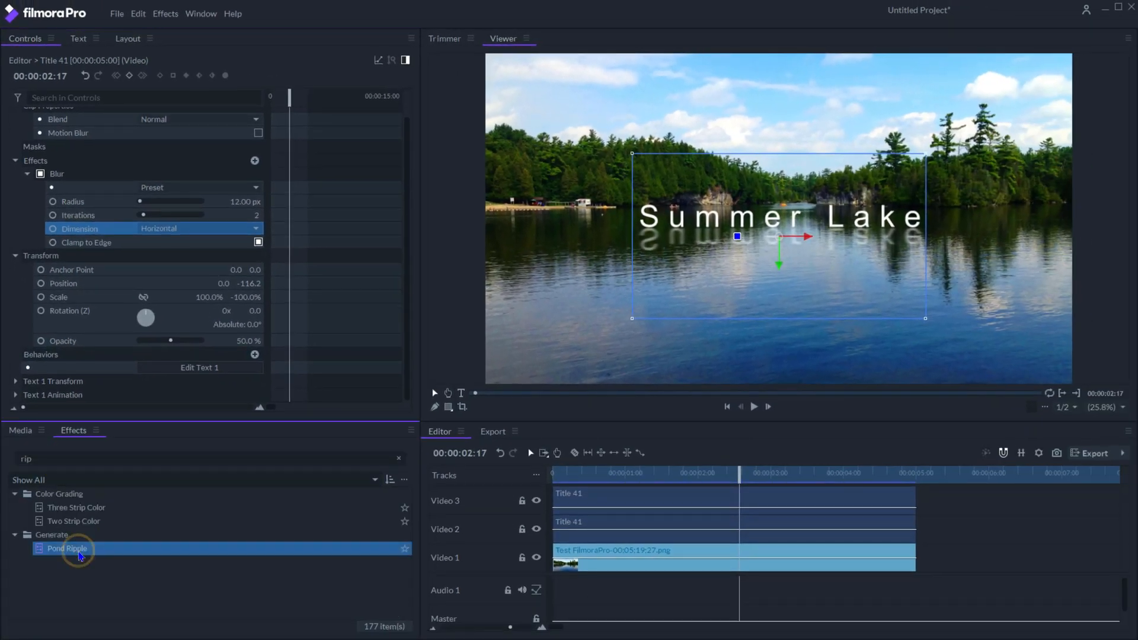